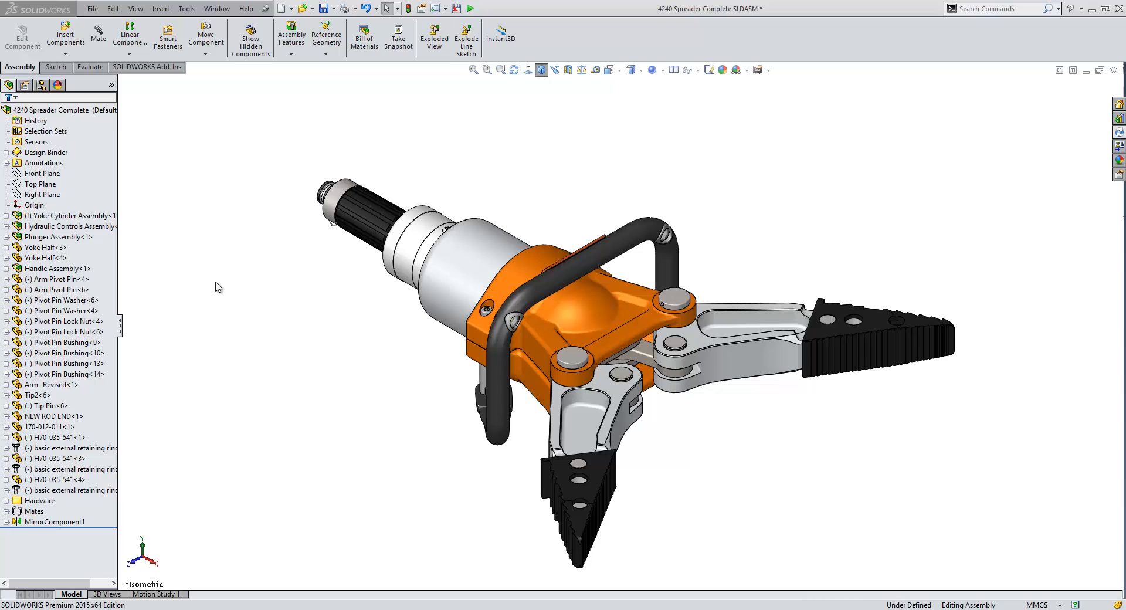
mouse_move(120, 289)
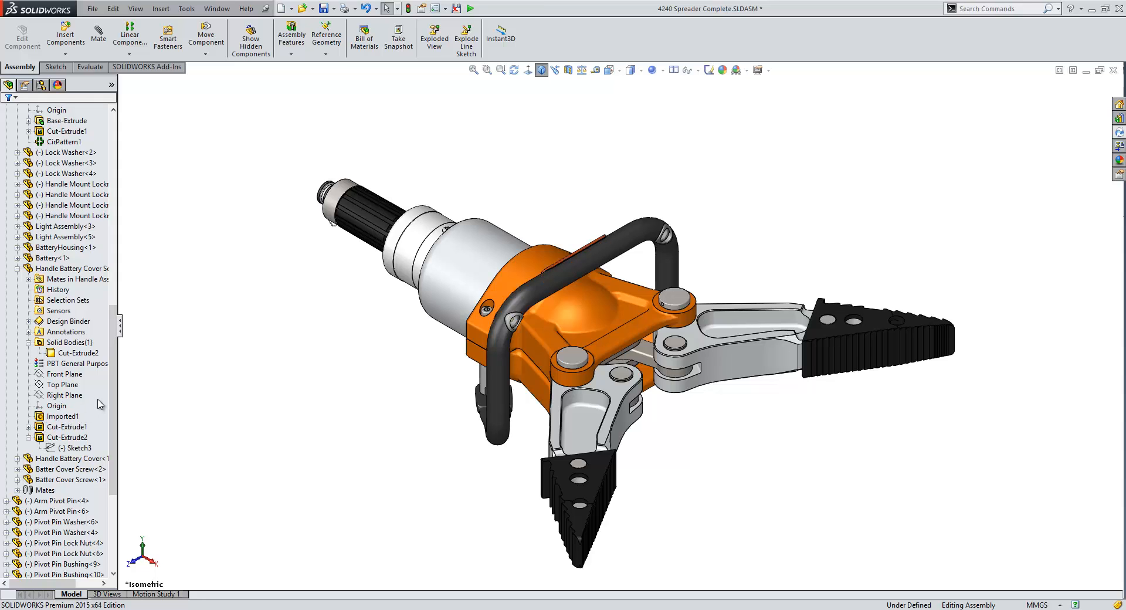
Collapse all expanded branches of the spreader assembly tree via the Collapse Items shortcut command
right_click(100, 404)
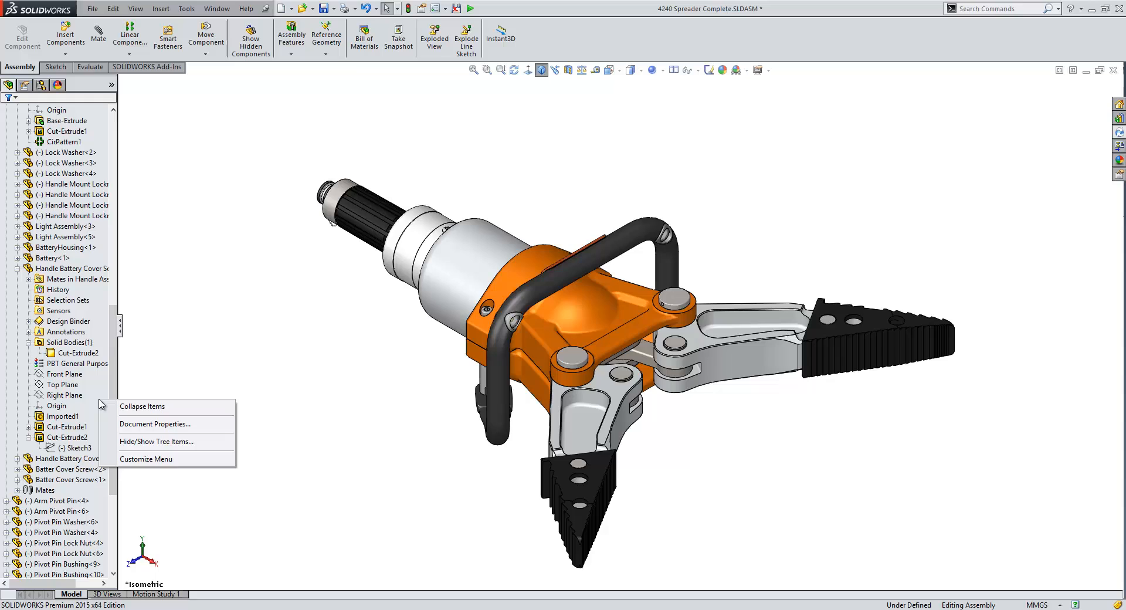
mouse_move(132, 407)
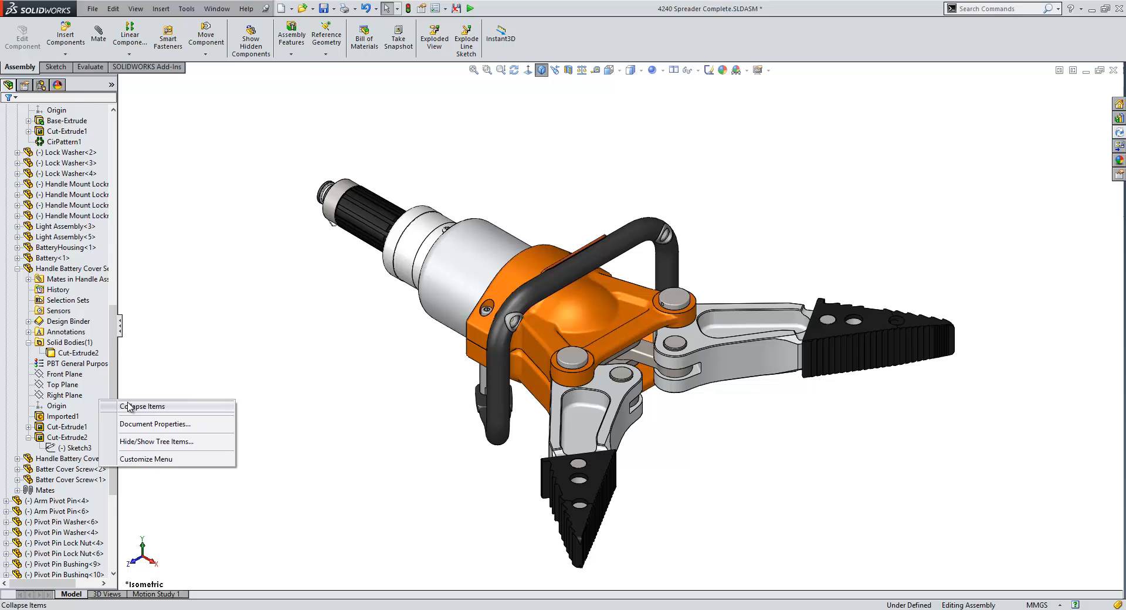
left_click(143, 406)
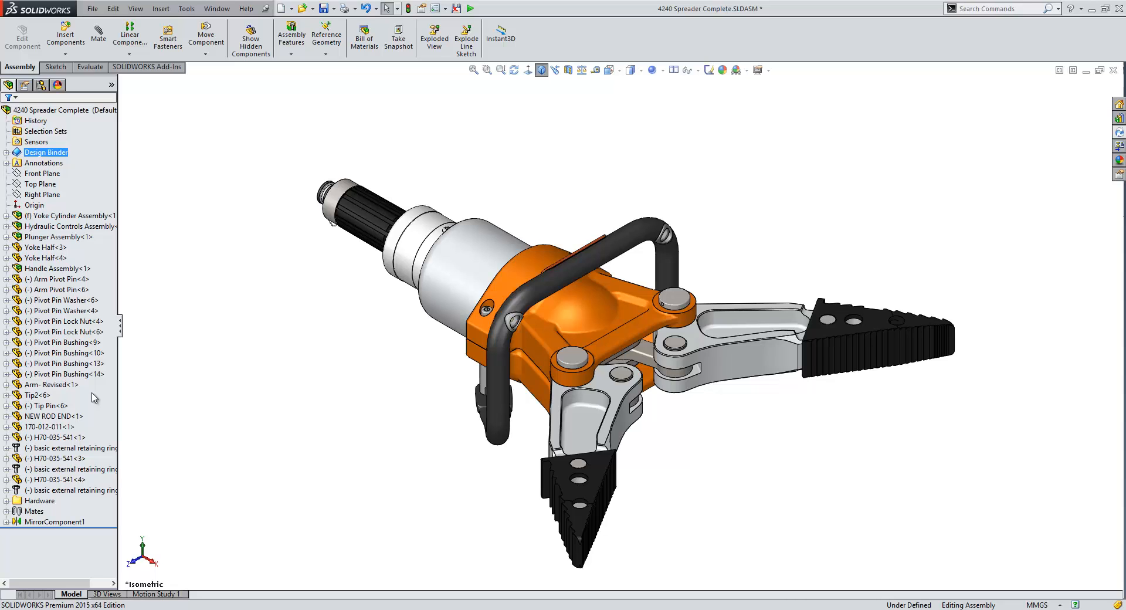
mouse_move(121, 363)
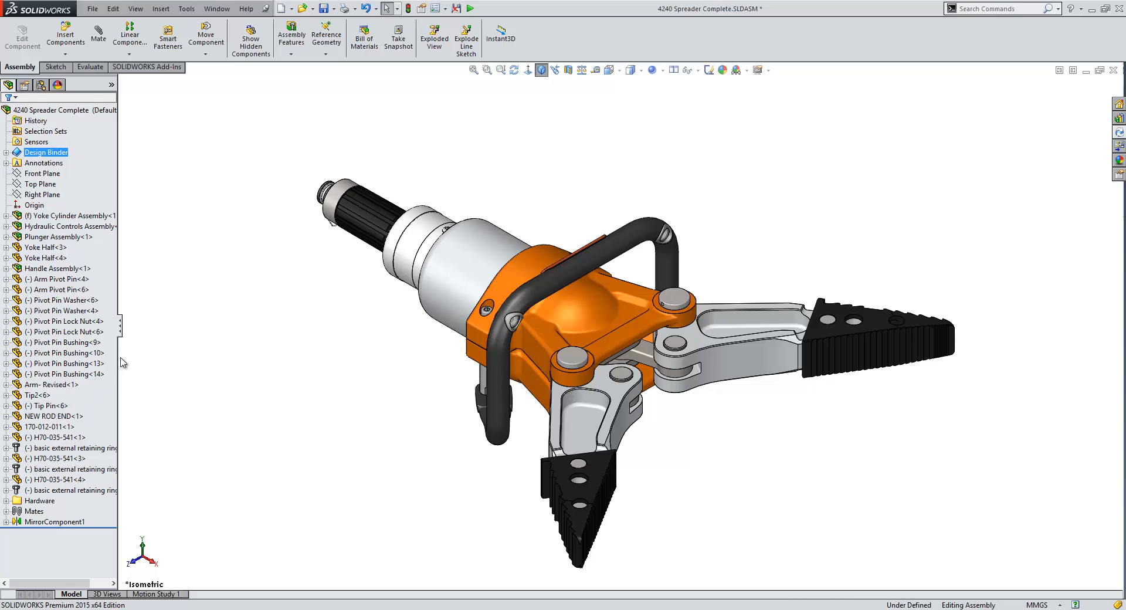
mouse_move(147, 322)
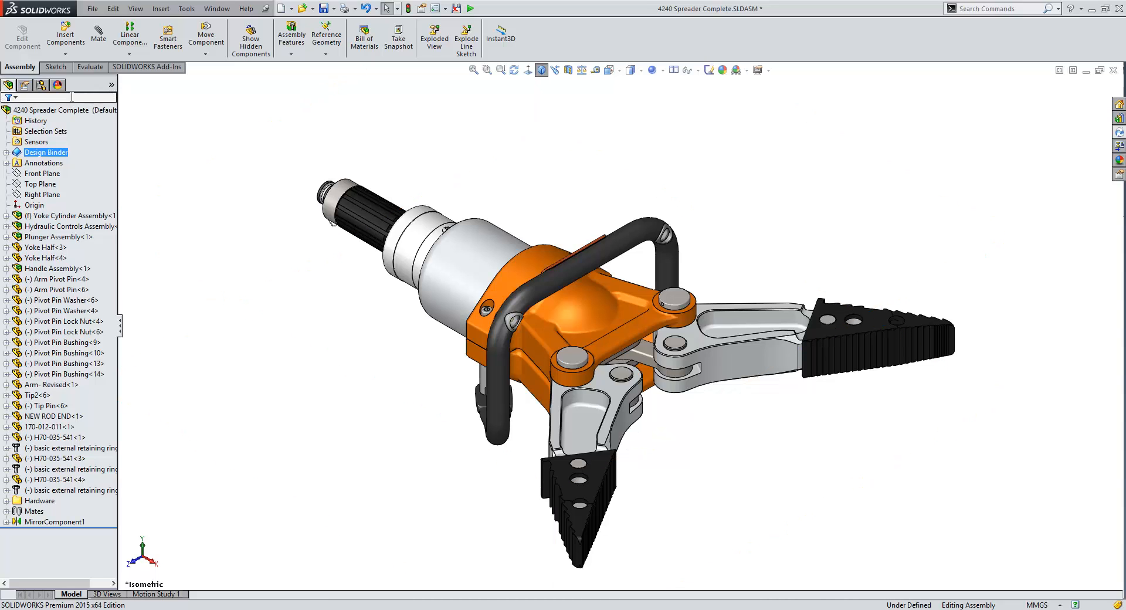
Filter the FeatureManager tree with 'pin' to show only the pin components
type("pin")
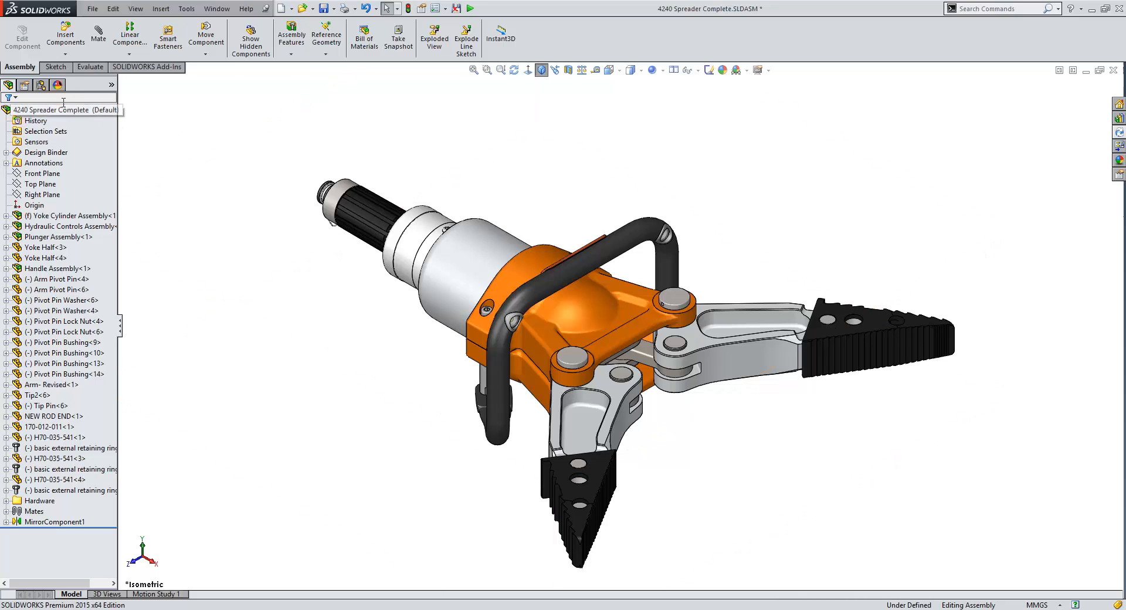
left_click(41, 86)
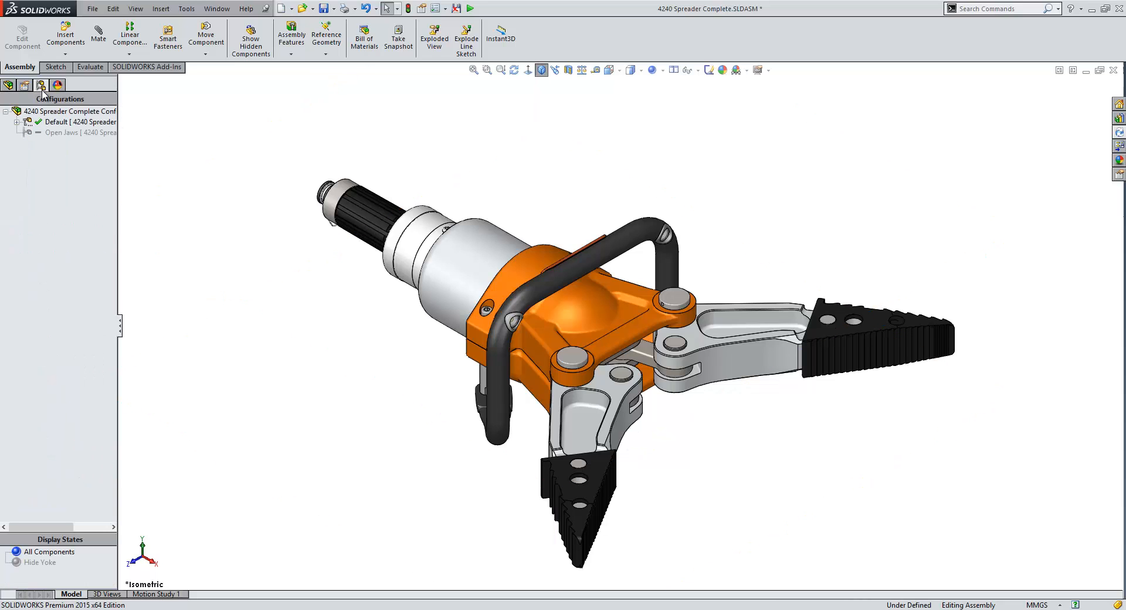
left_click(10, 85)
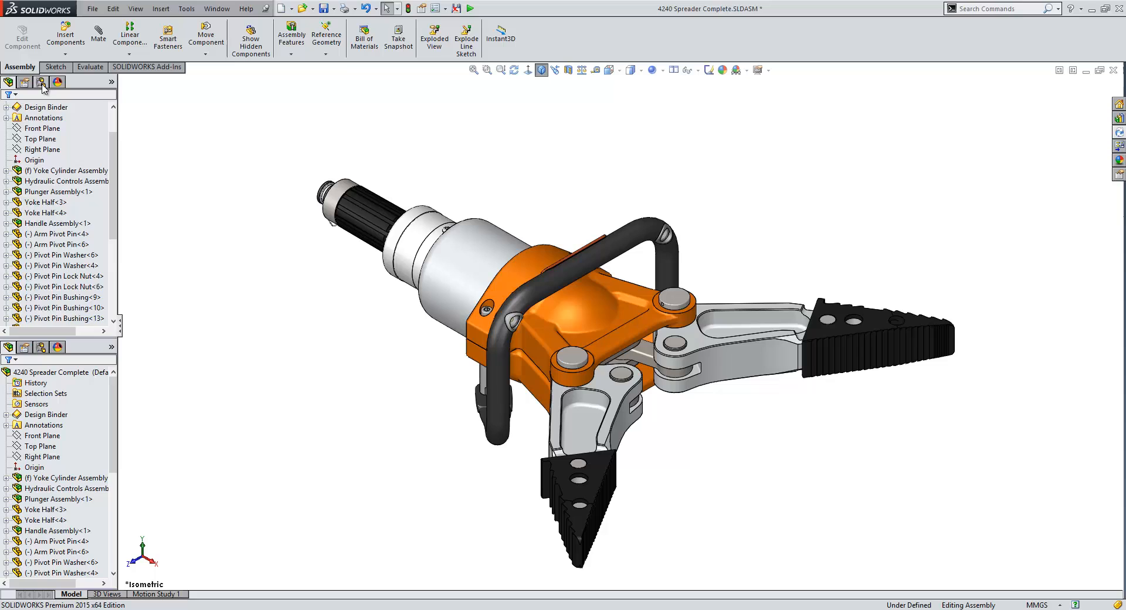
Drag the split bar to divide the FeatureManager panel into two tree panes
left_click(44, 82)
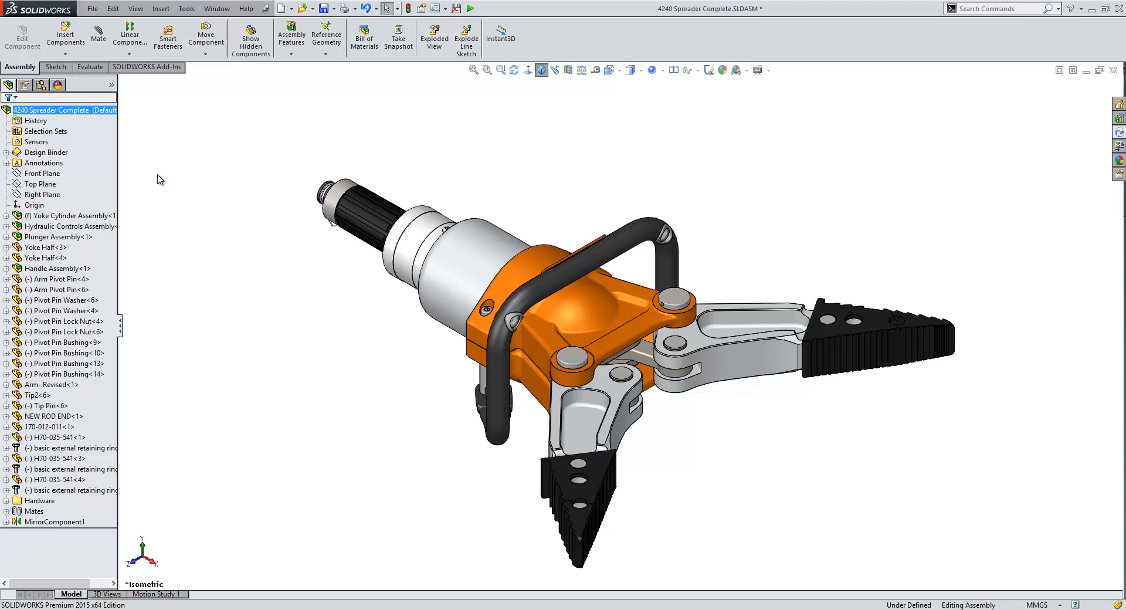
Bring up System Options > FeatureManager via Hide/Show Tree Items from the tree shortcut menu
right_click(36, 111)
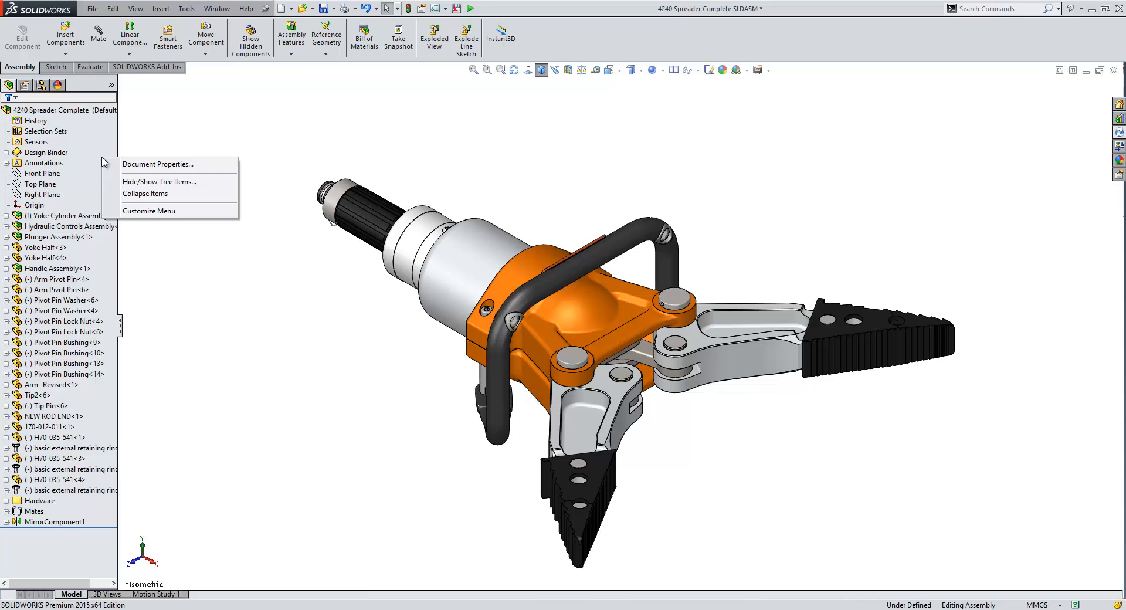
mouse_move(157, 184)
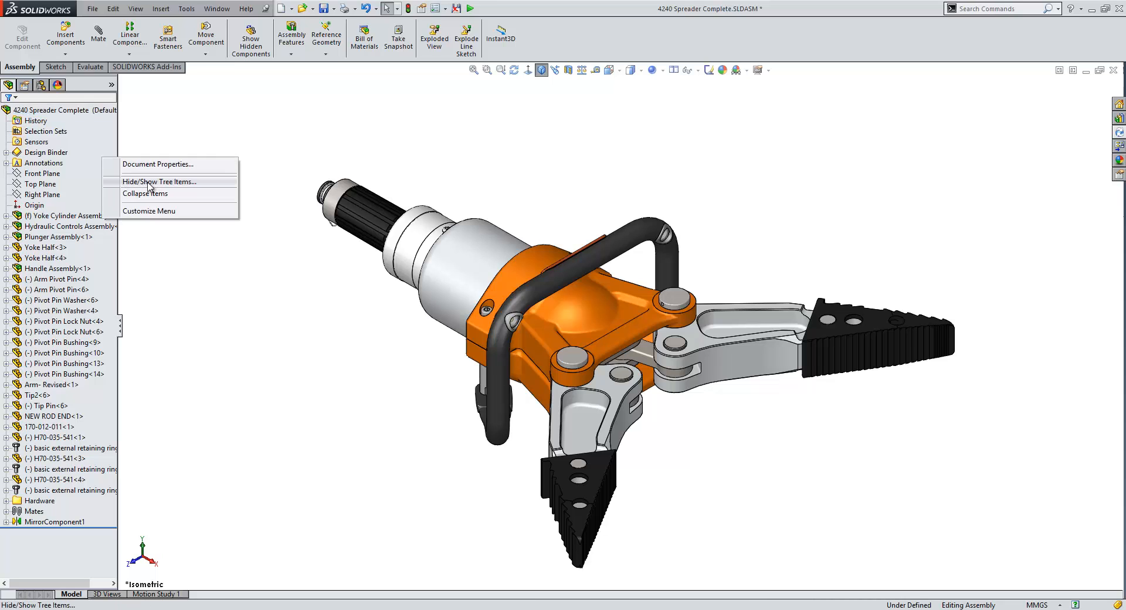
left_click(159, 181)
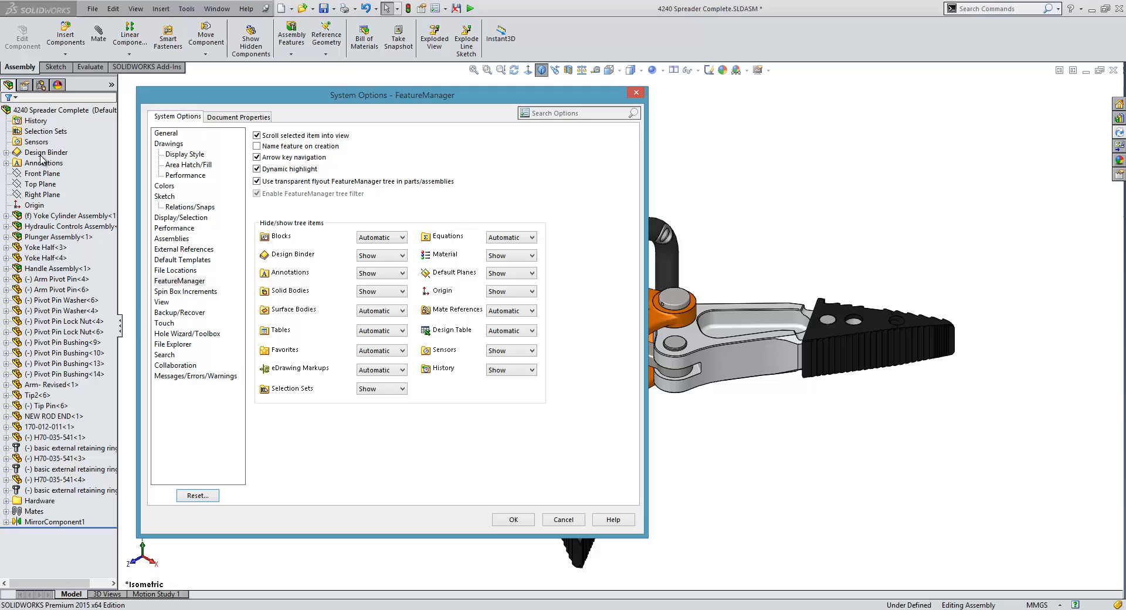
mouse_move(141, 178)
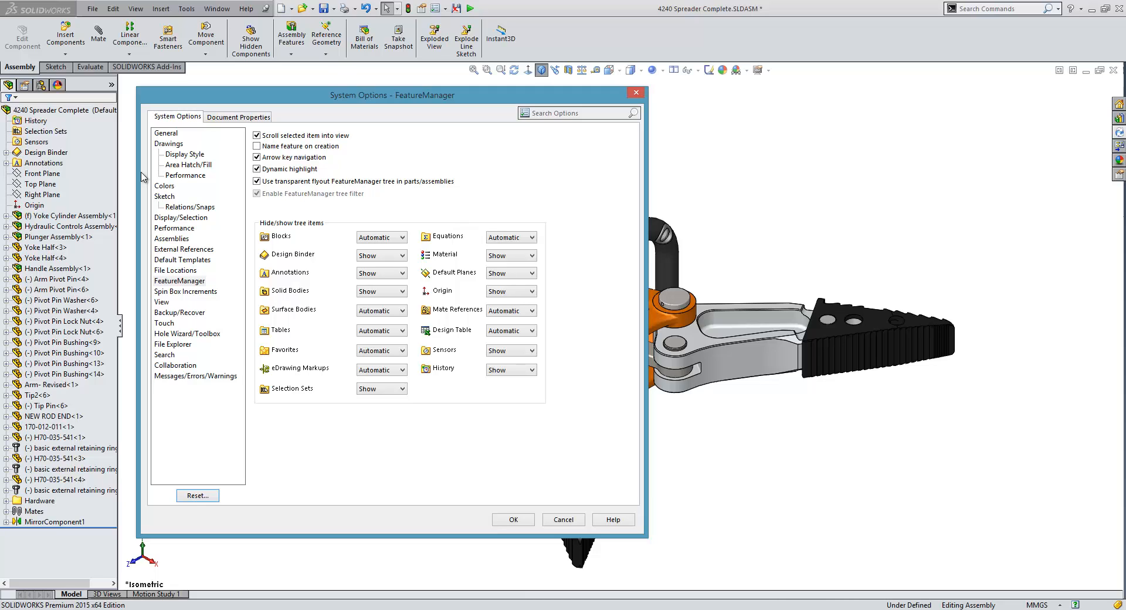